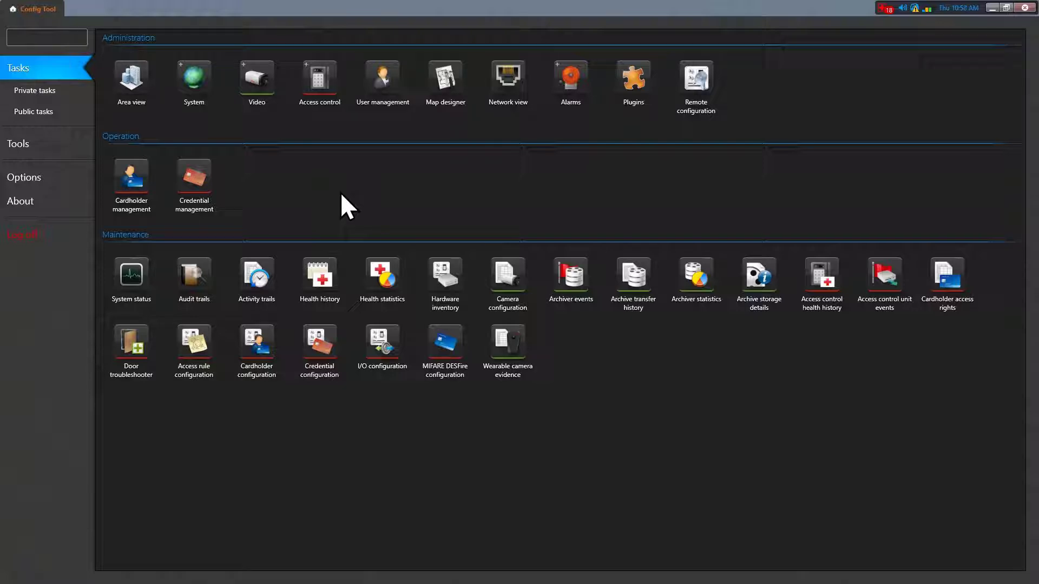
mouse_move(211, 144)
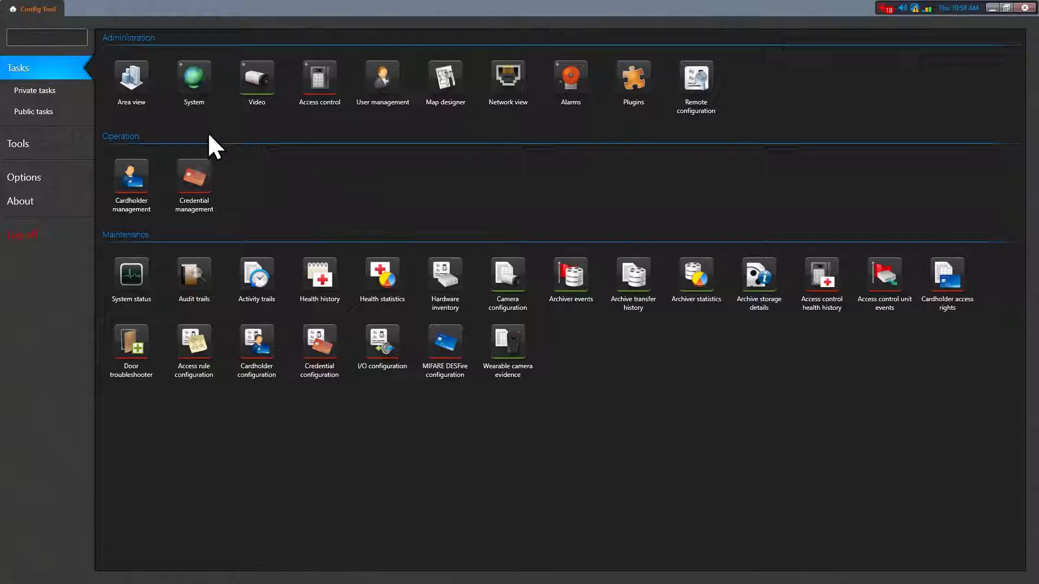
mouse_move(132, 78)
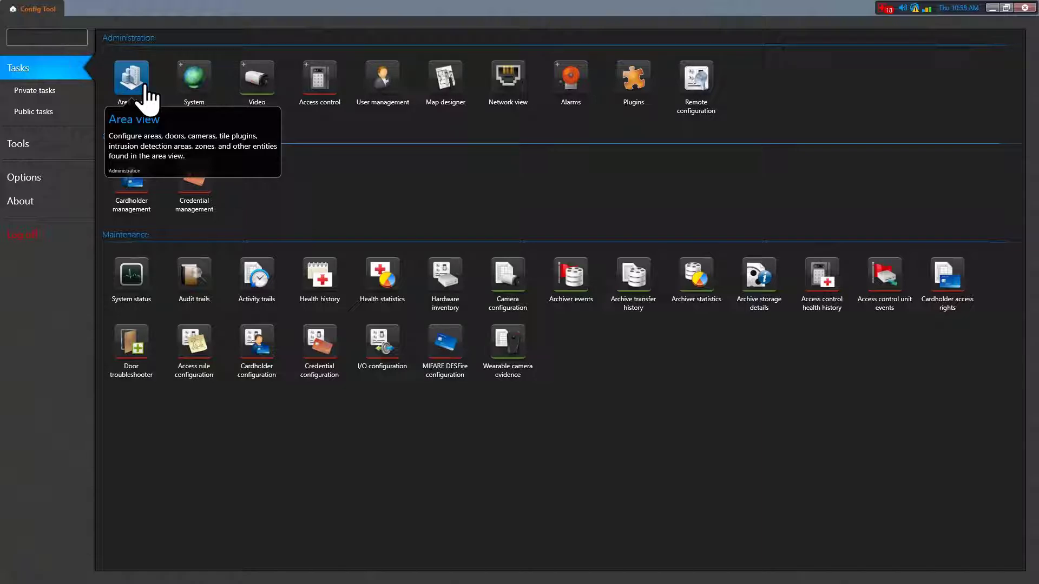
Open the Area view task, then the Access control task showing Access Manager.
left_click(130, 75)
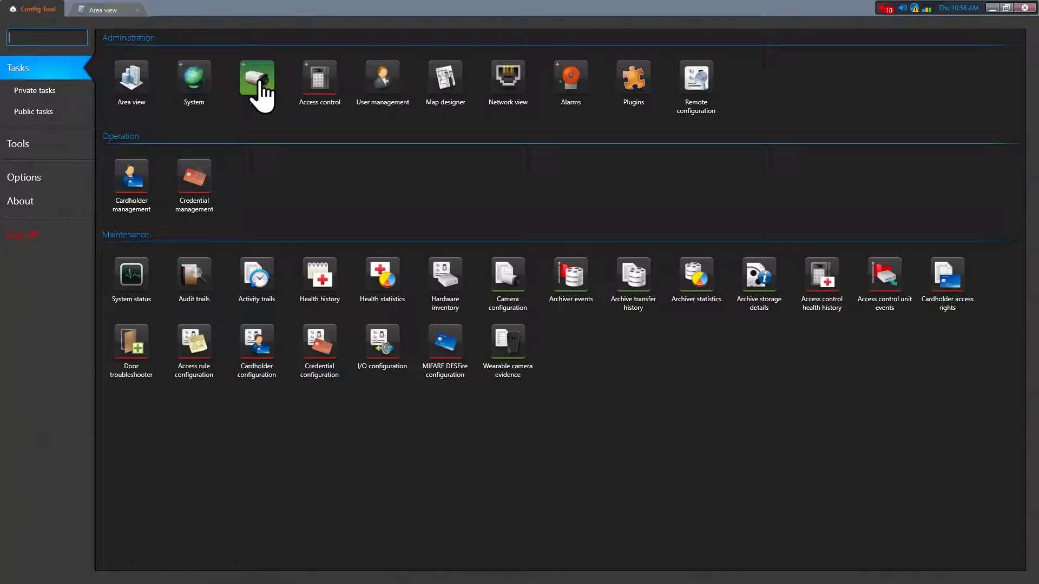
left_click(320, 79)
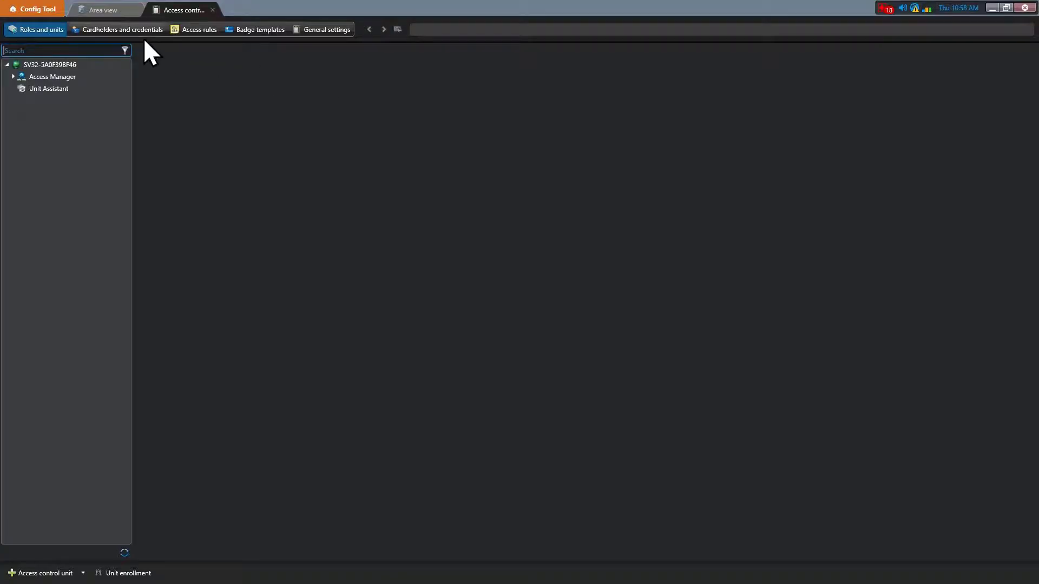
Return to Area view to copy Front Door's GUID into Notepad.
left_click(121, 29)
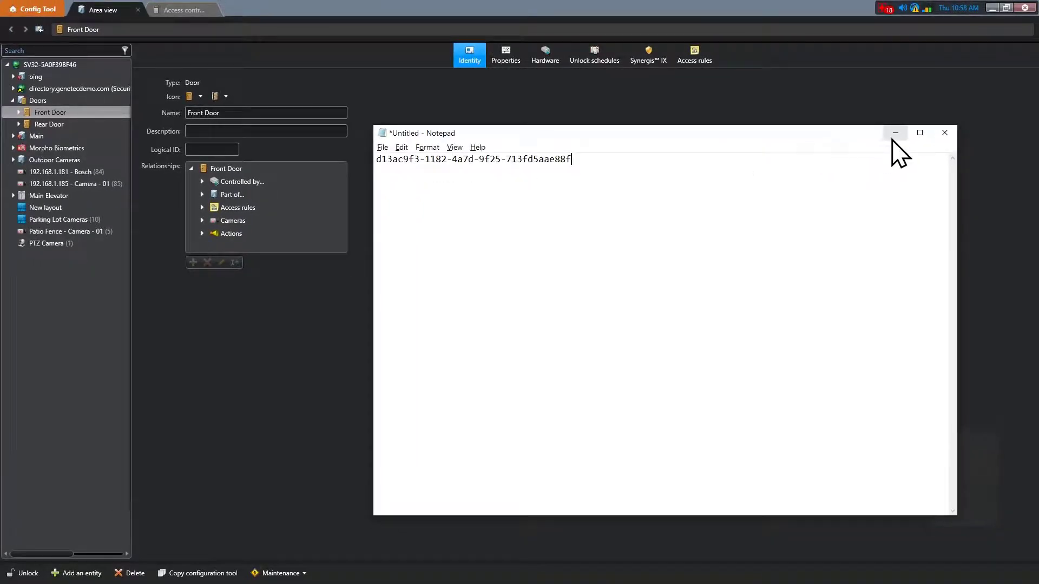
Minimize Notepad and switch back to the Access control task.
left_click(895, 132)
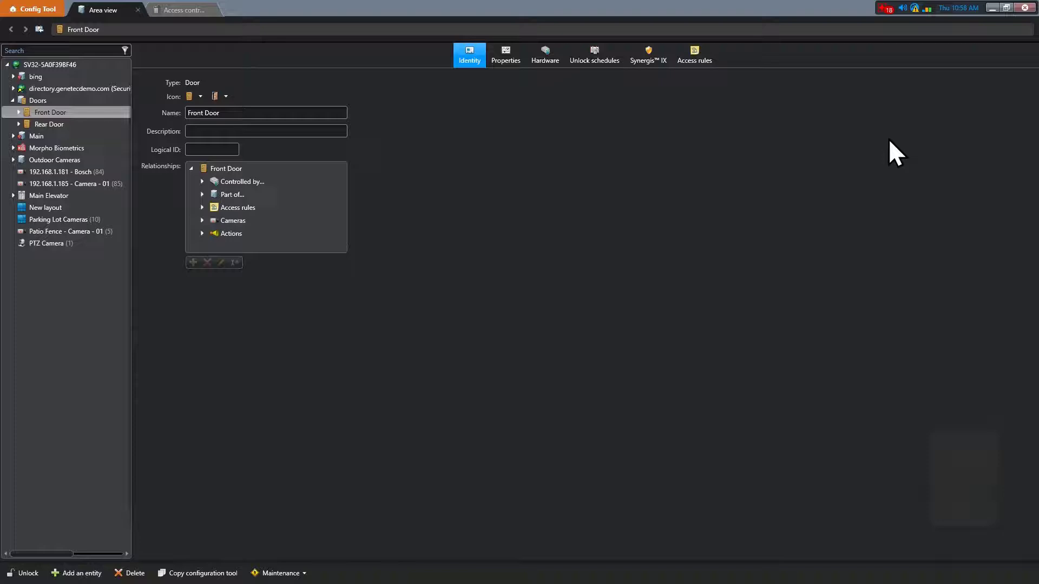
mouse_move(277, 108)
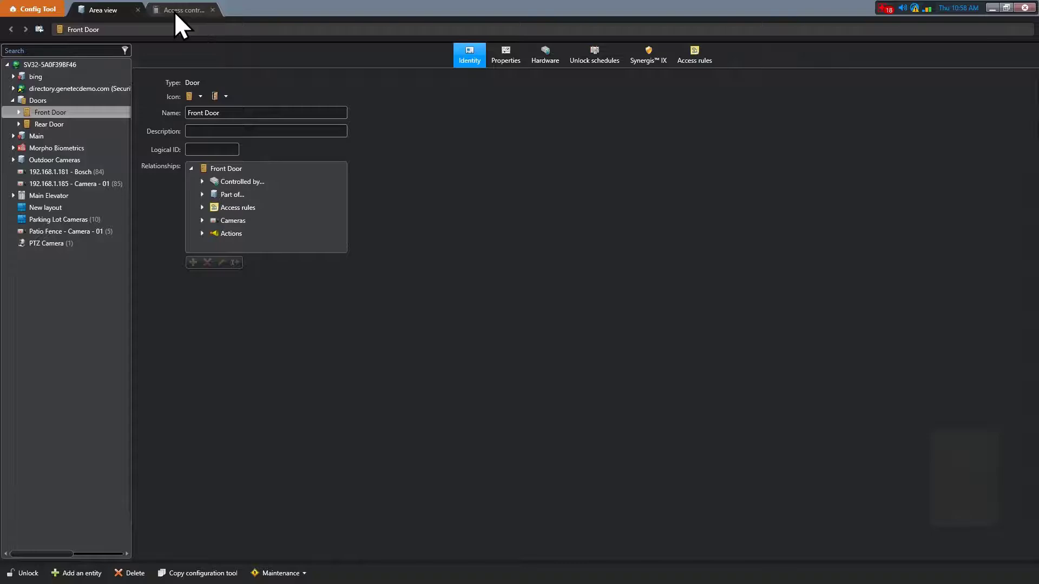
left_click(184, 9)
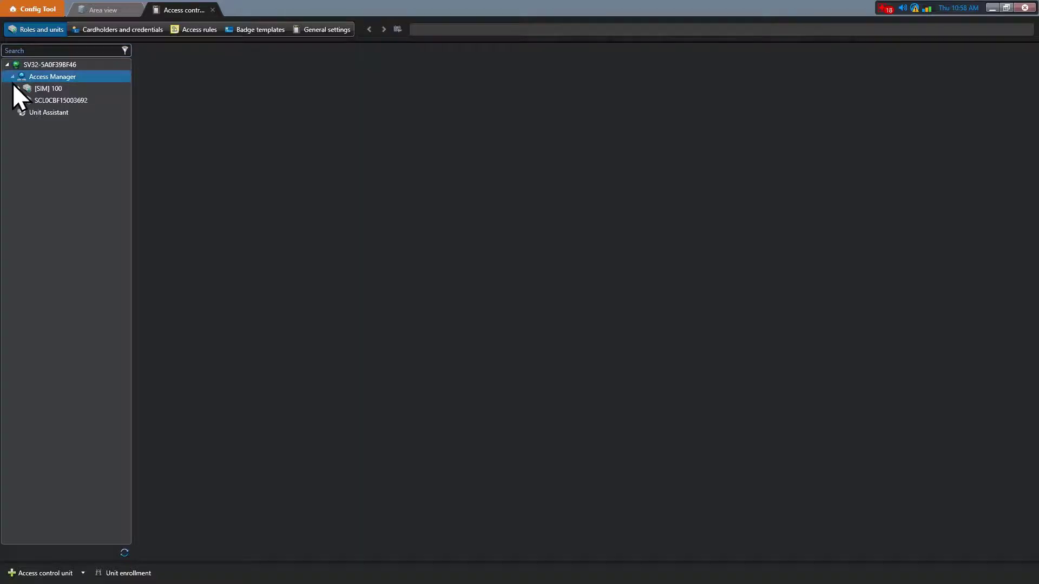
Add Mercury EP1501's GUID 6aac82f8-6ef5-43ec-ab81-7552ab493606 to Notepad below the door GUID.
left_click(61, 100)
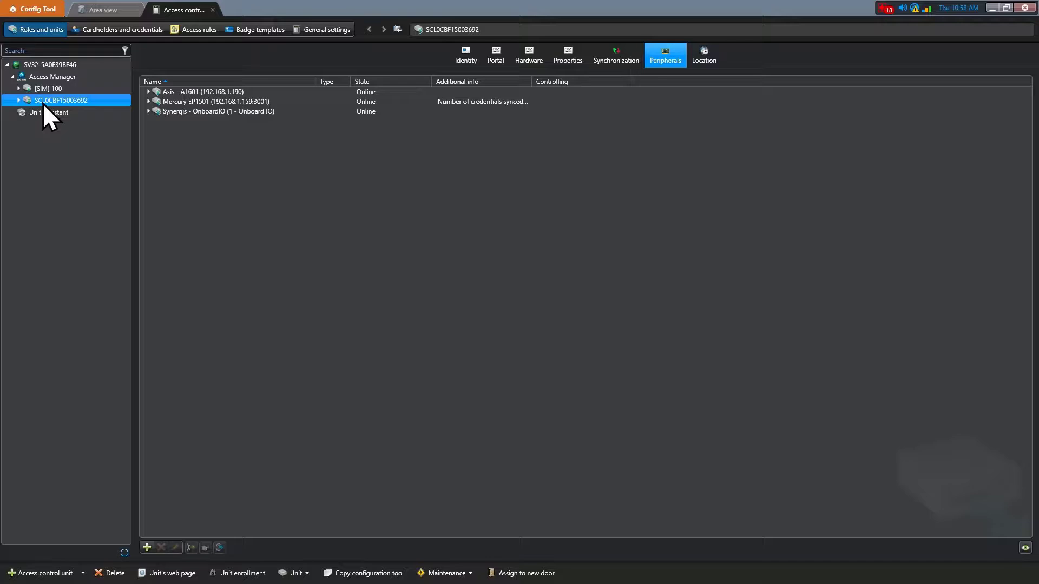
left_click(200, 101)
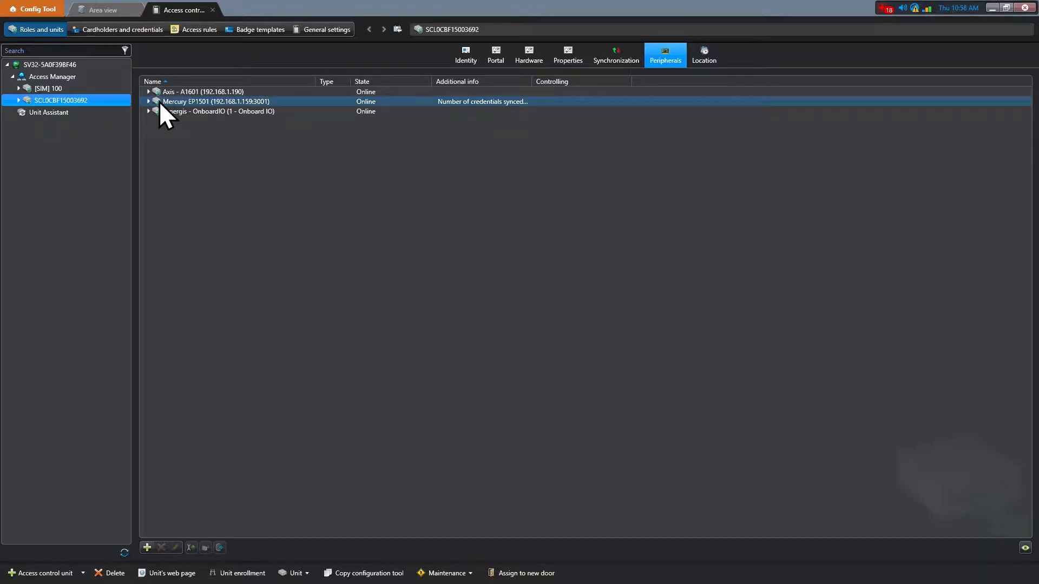
left_click(196, 102)
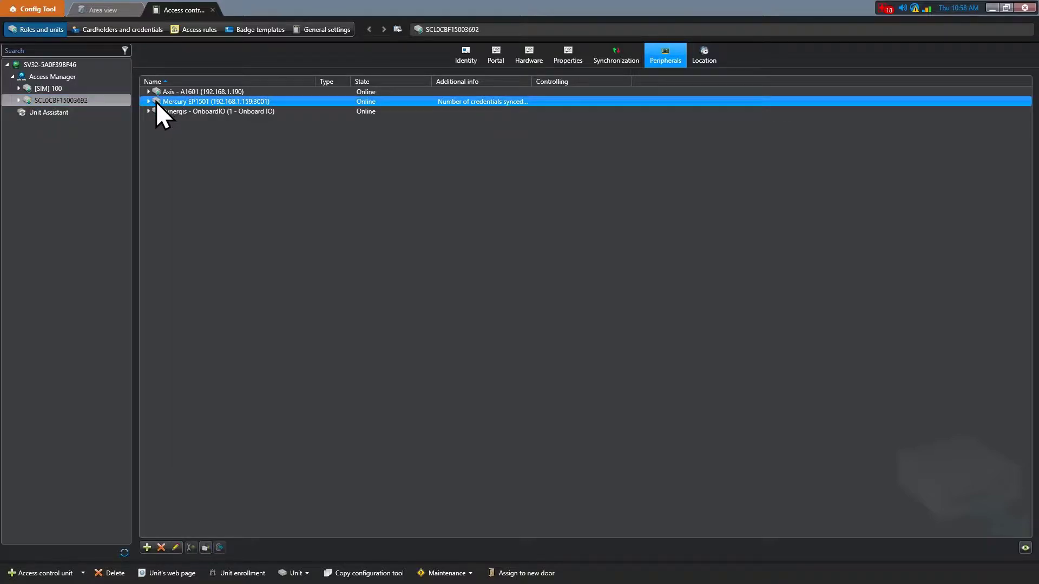
left_click(148, 101)
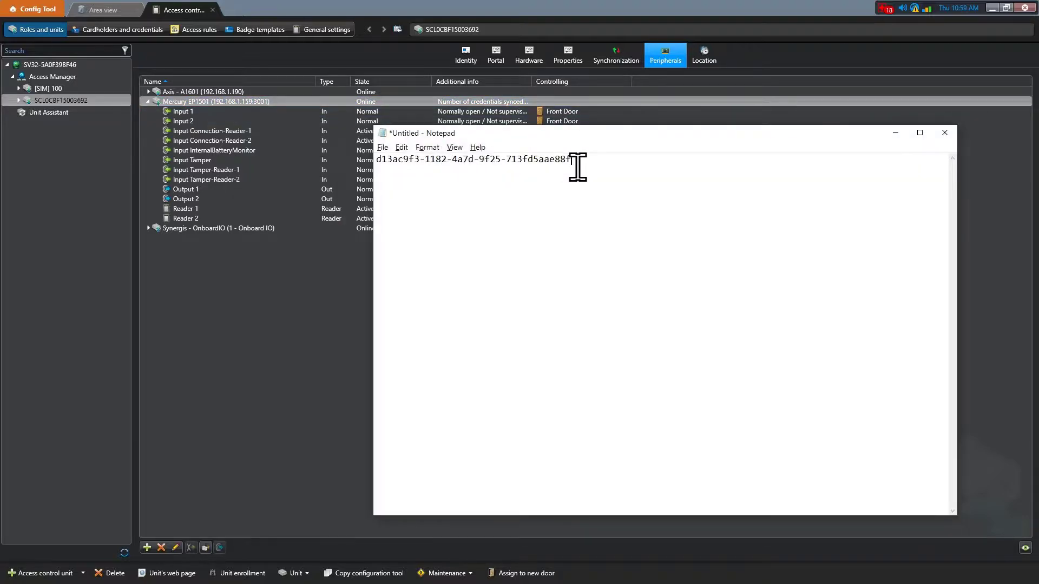
type("6aac82f8-6ef5-43ec-ab81-7552ab493606")
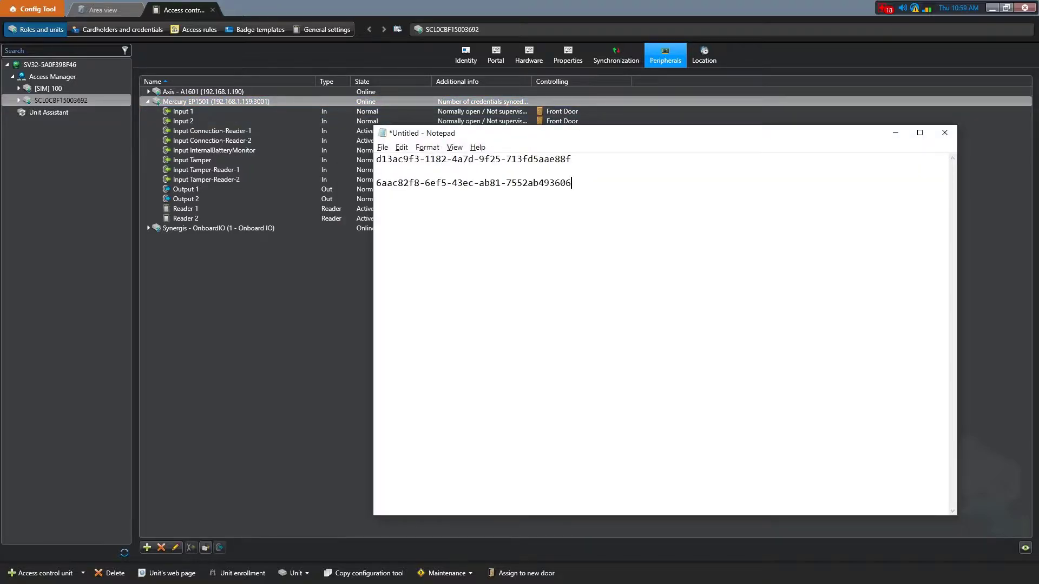